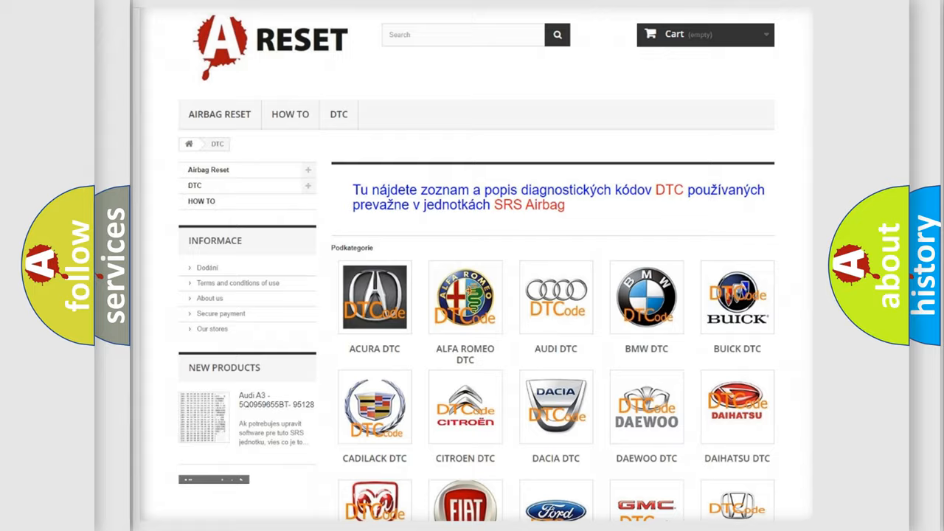
pyautogui.scroll(-3)
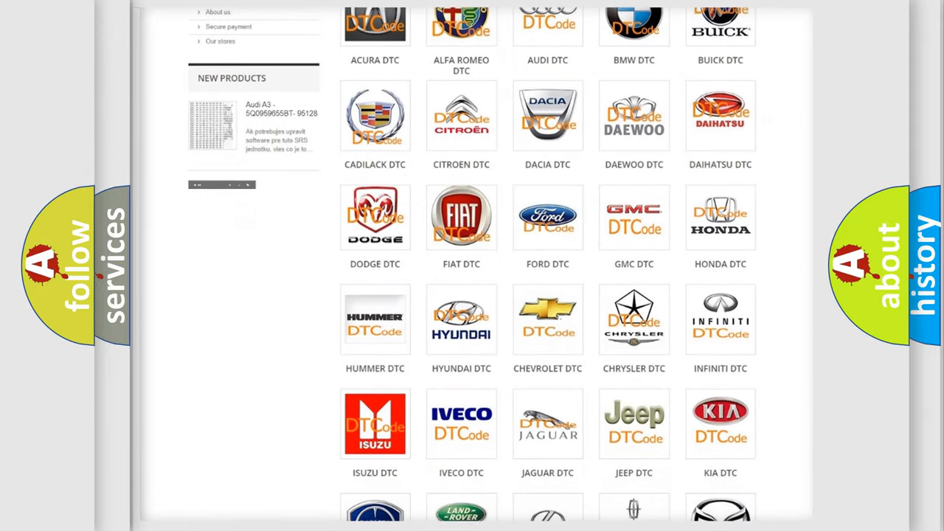